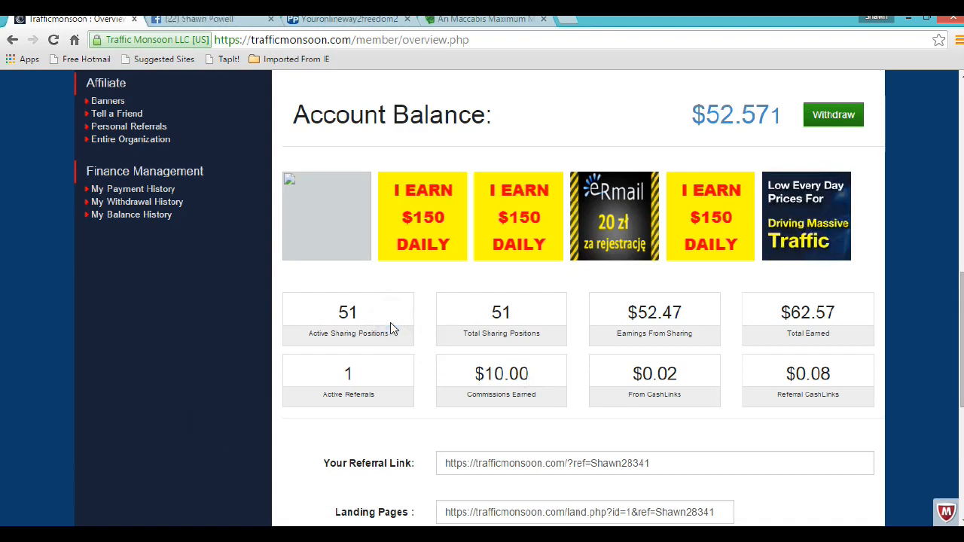
Step: Switch to the youronlineway2freedom2 browser tab and scroll down the sales page
{"action": "left_click", "coordinate": [346, 18]}
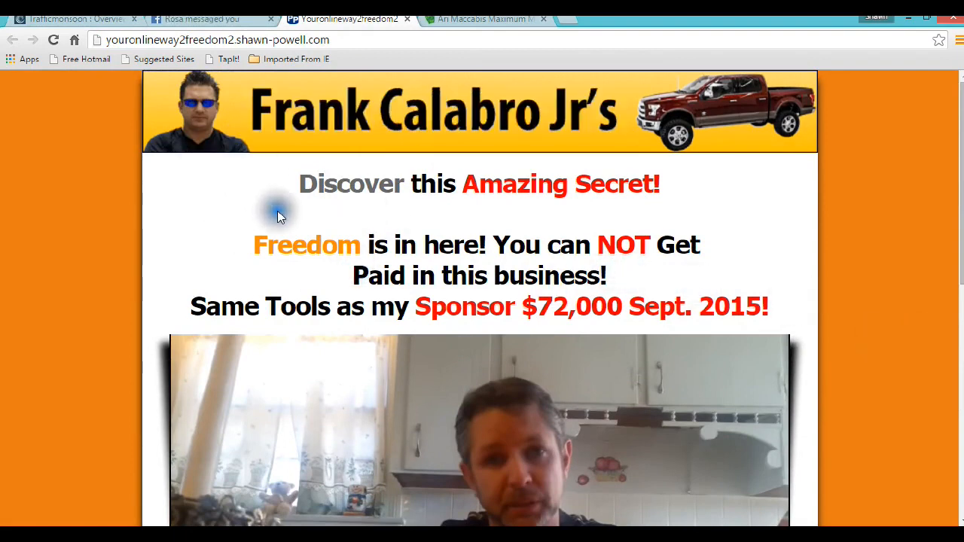
{"action": "scroll", "scroll_direction": "down", "scroll_amount": 3}
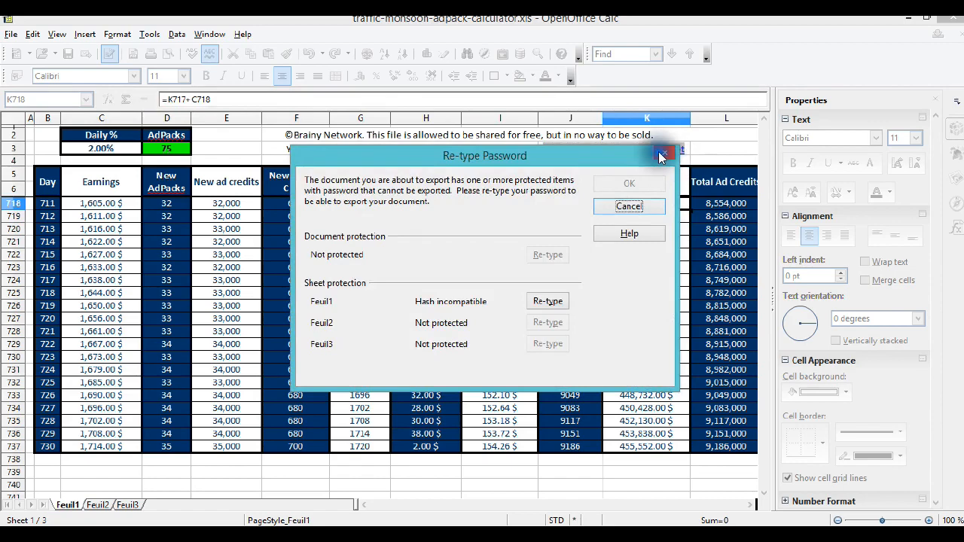
Step: Cancel the Re-type Password prompt and acknowledge the protected-cells warning, leaving the sheet unmodified
{"action": "left_click", "coordinate": [663, 155]}
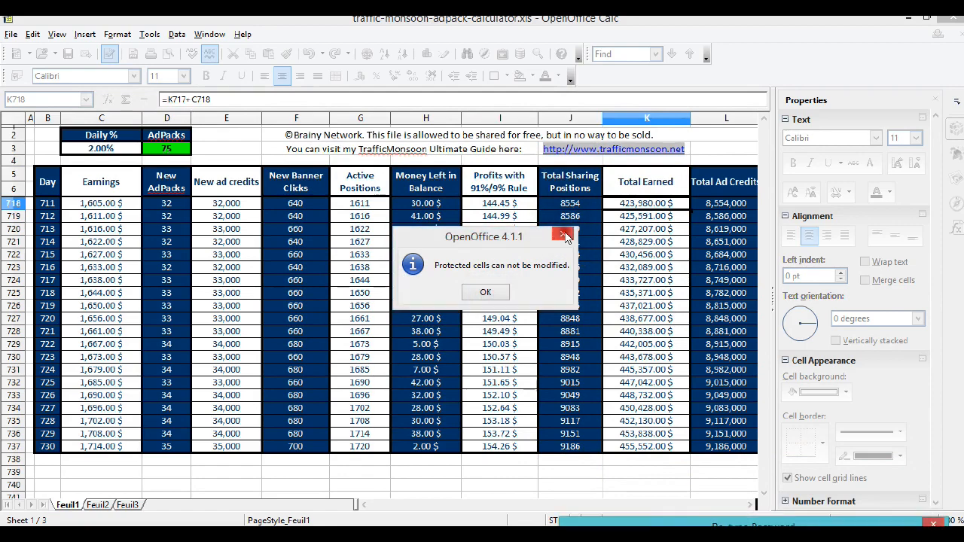
{"action": "left_click", "coordinate": [485, 292]}
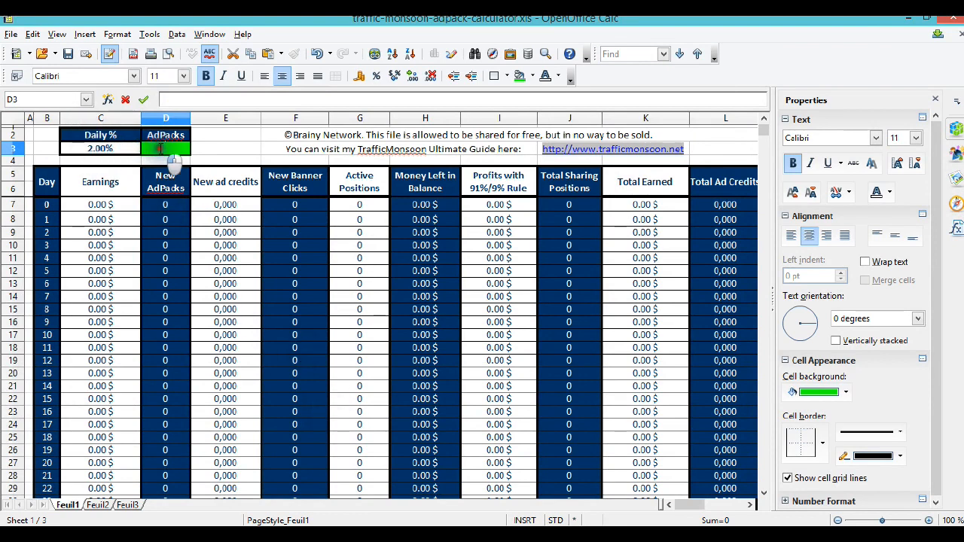
{"action": "type", "text": "75"}
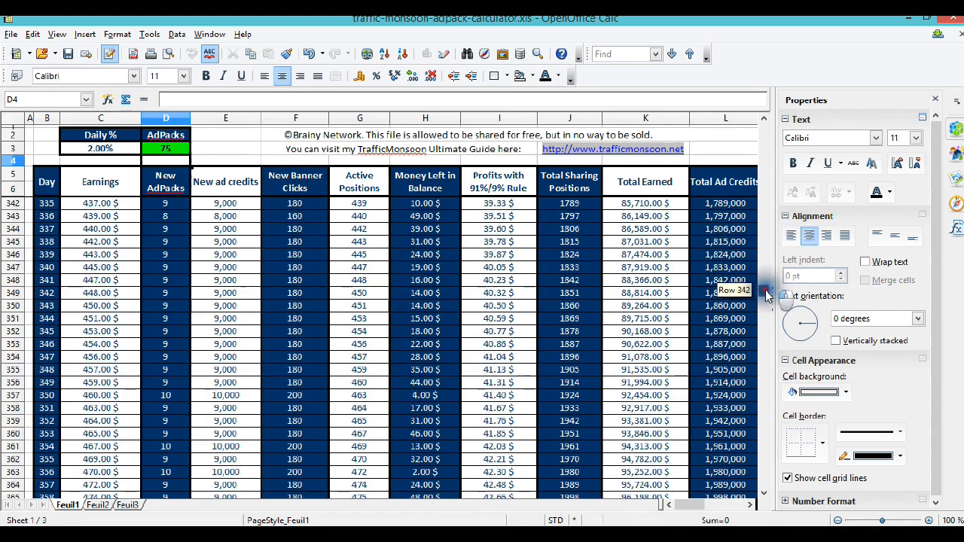
{"action": "scroll", "scroll_direction": "down", "scroll_amount": 3}
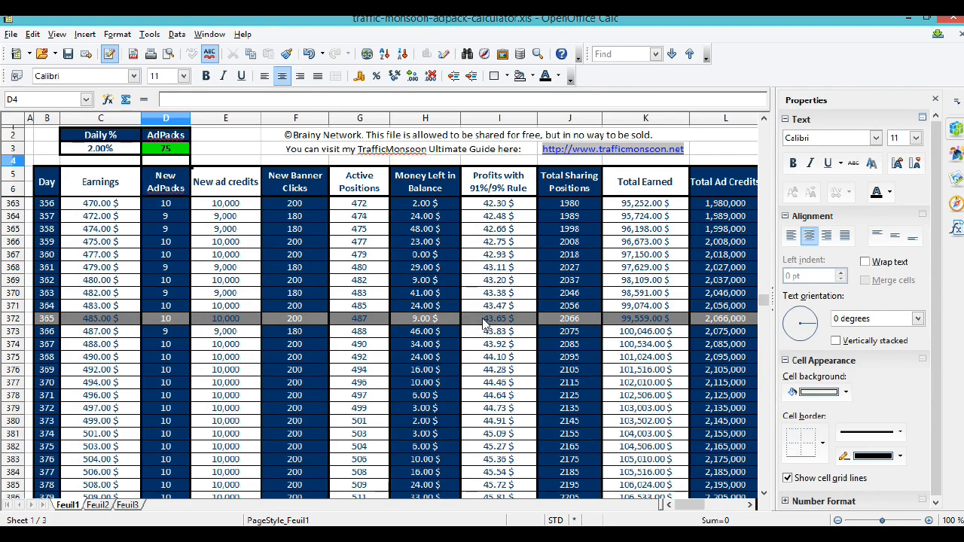